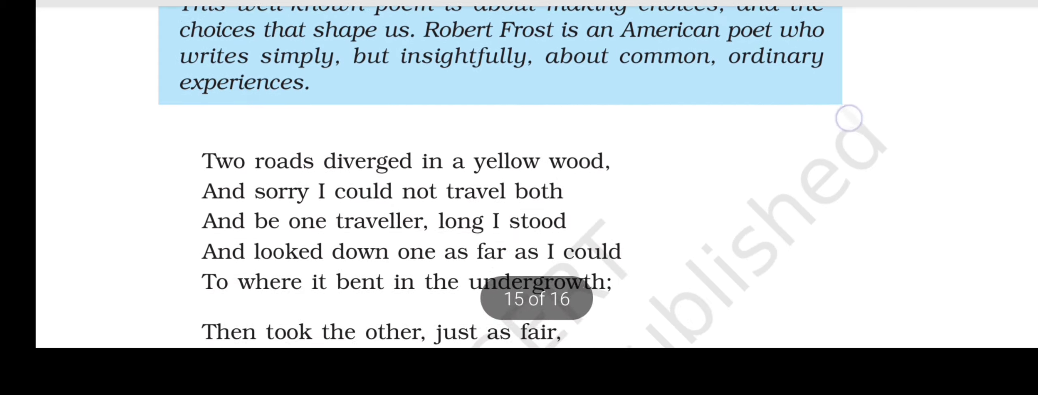
{"action": "scroll", "scroll_direction": "down", "scroll_amount": 3}
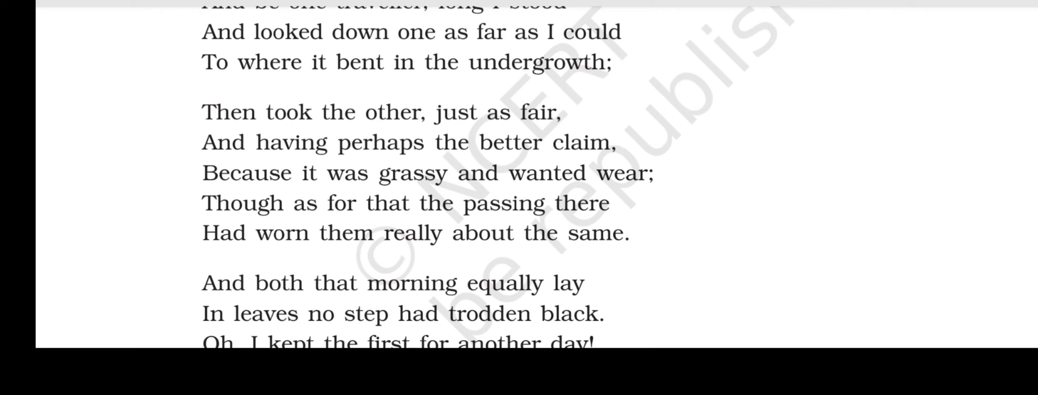